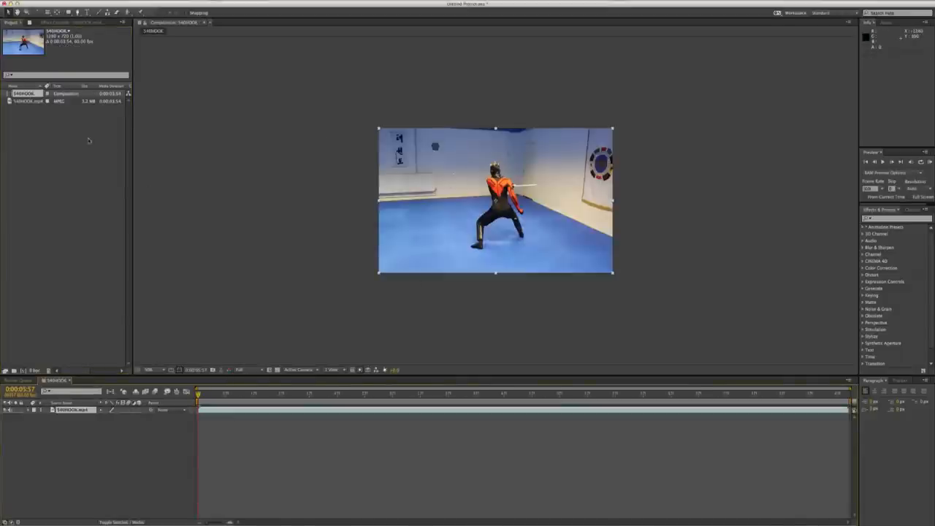
- Set the composition's frame rate to 23.976 fps in Composition Settings and confirm
right_click(26, 93)
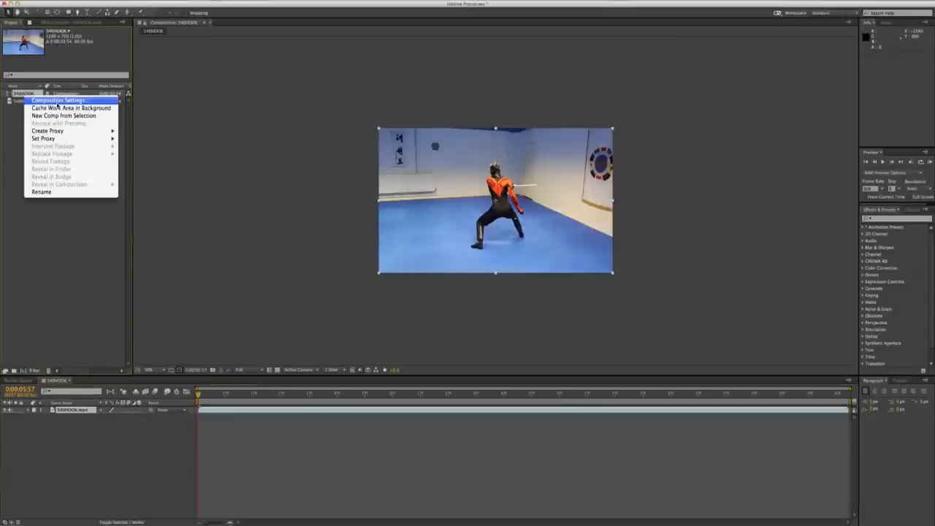
click(436, 257)
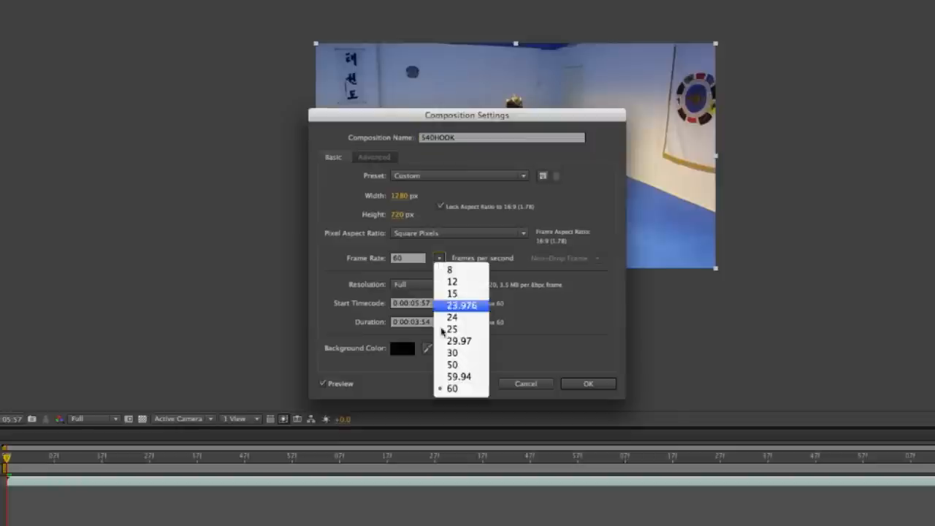
click(451, 330)
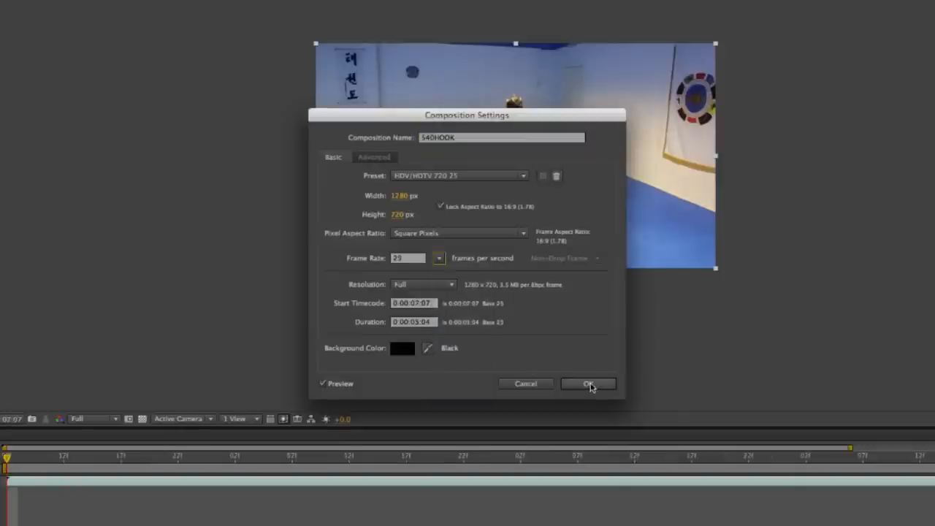
click(587, 383)
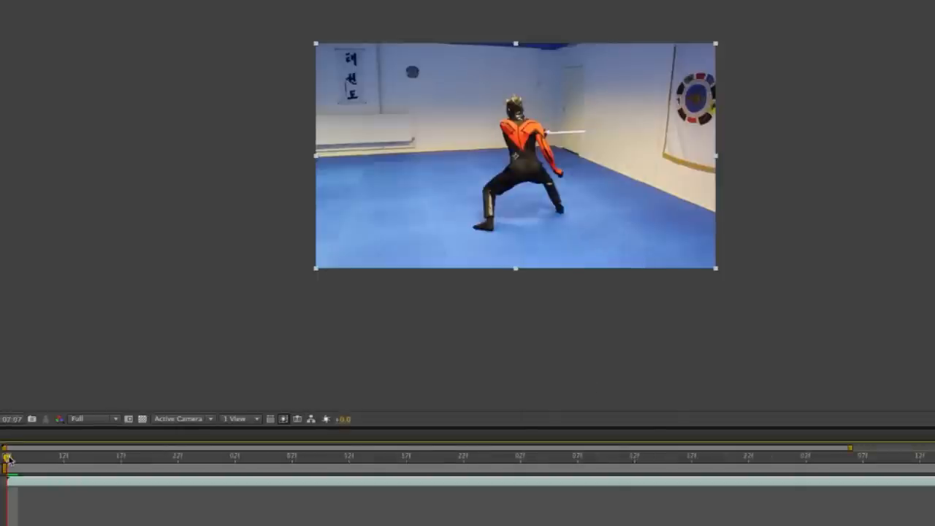
click(118, 6)
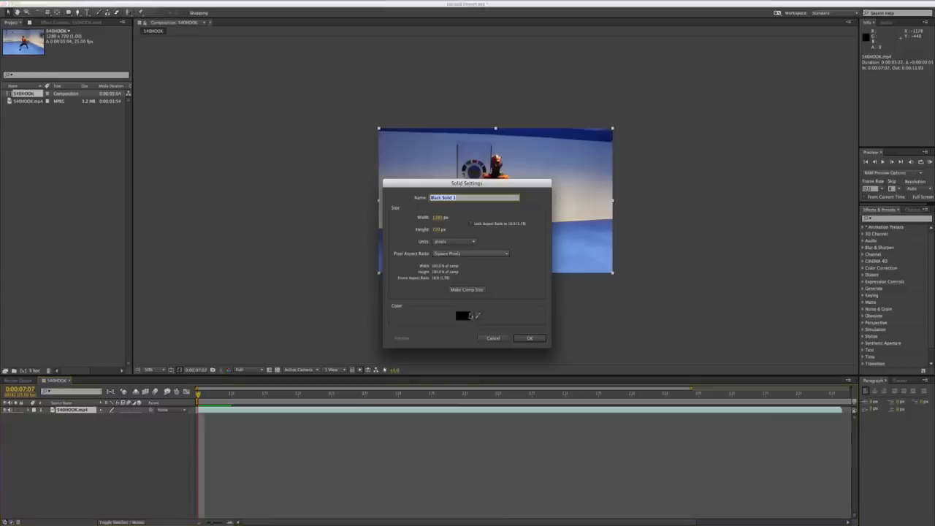
- Create a new solid layer with its colour set to white
click(461, 315)
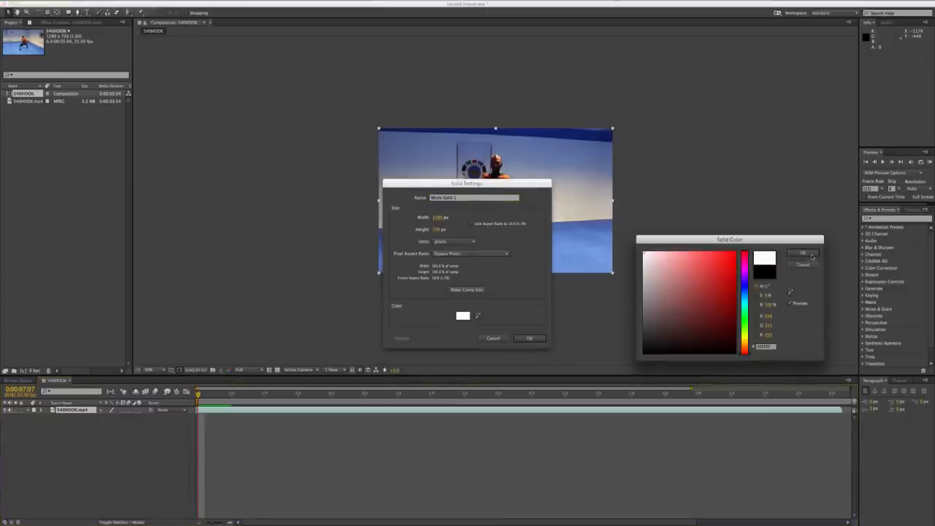
click(803, 252)
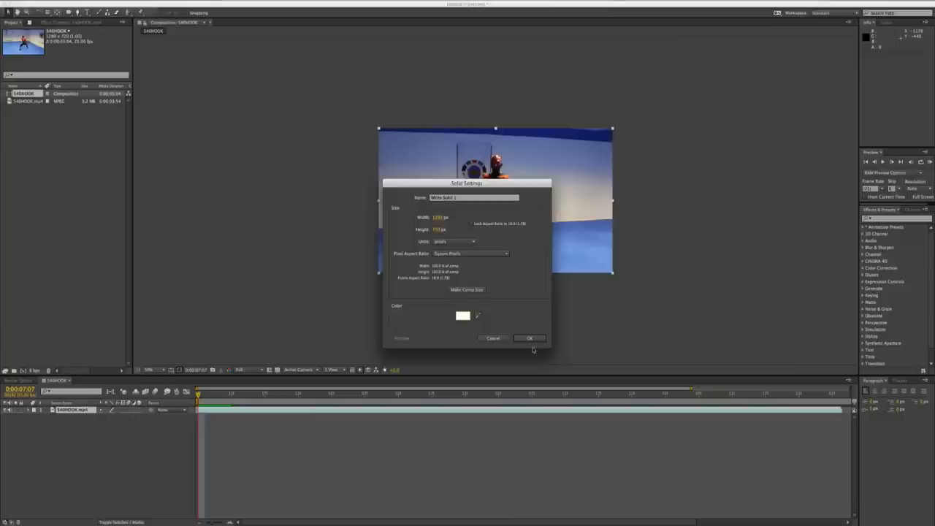
click(528, 338)
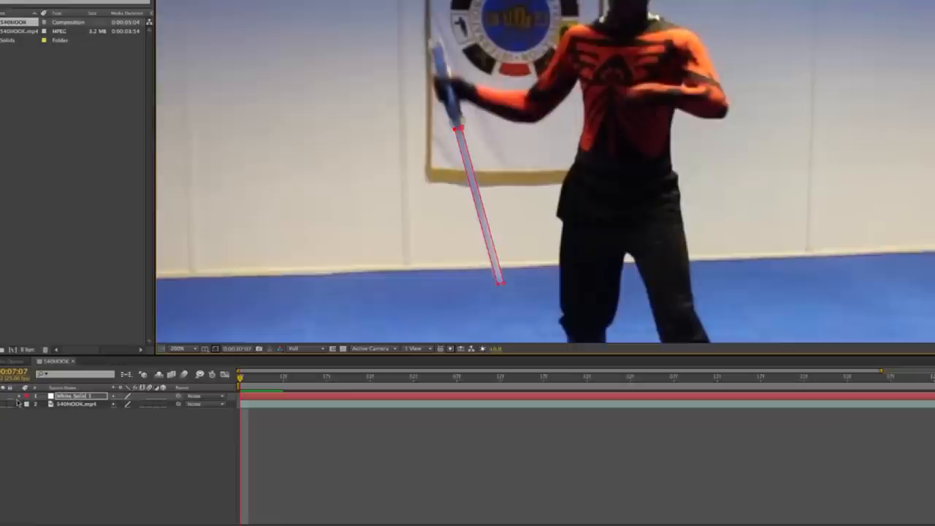
- Reveal the solid's Mask Path and keyframe its points along the staff tip frame by frame
click(20, 395)
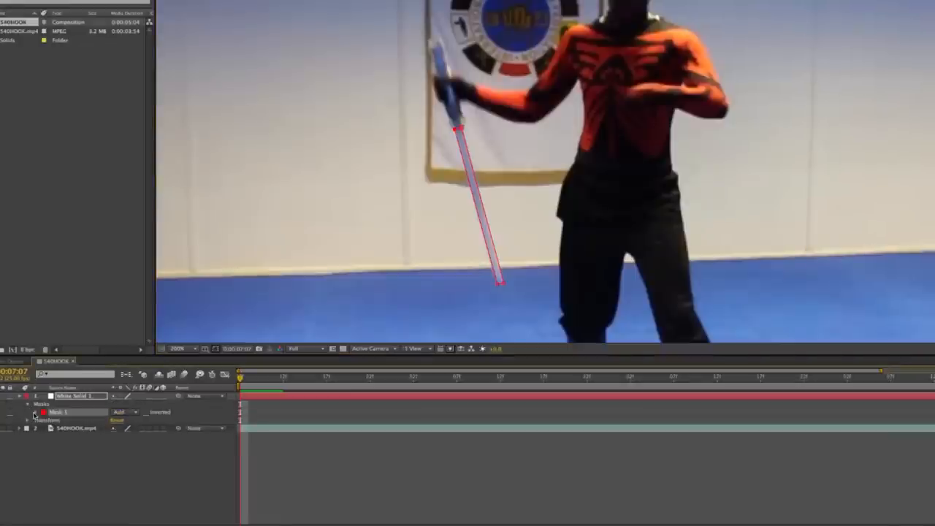
click(35, 412)
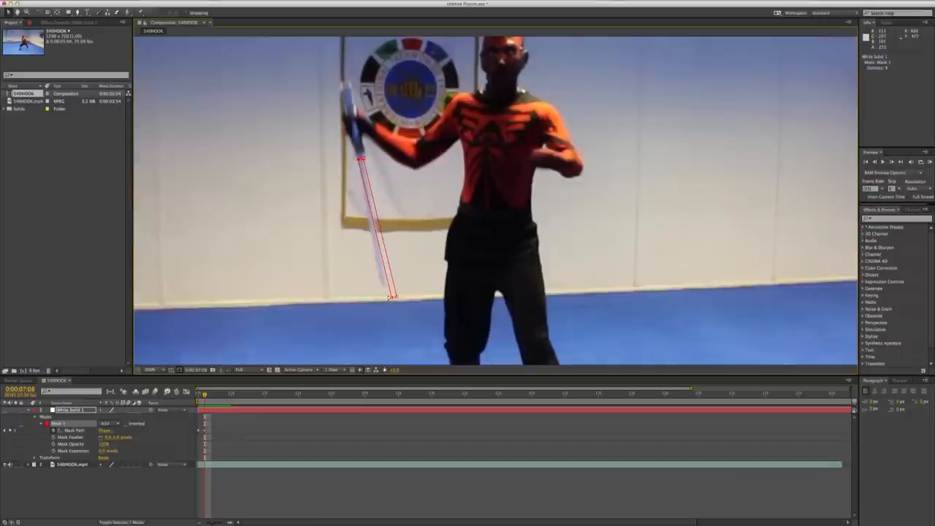
drag(394, 298, 383, 285)
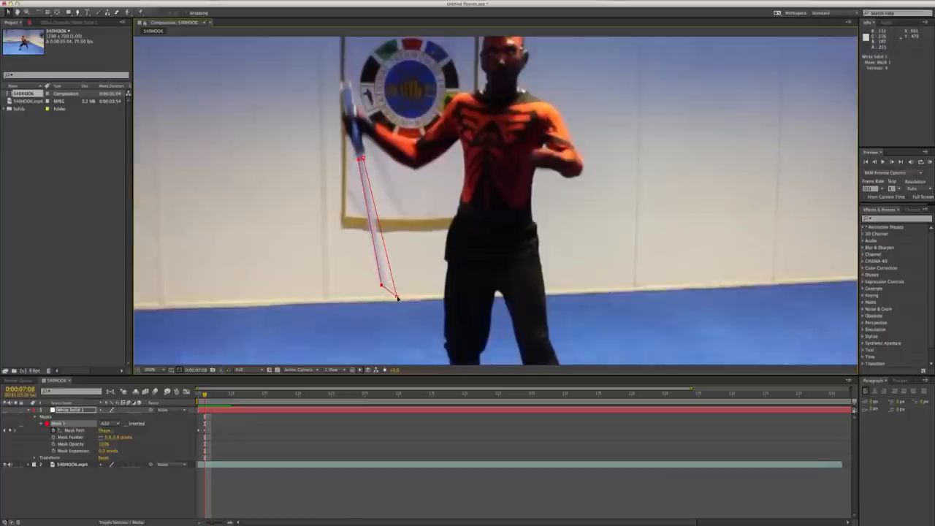
drag(397, 298, 387, 286)
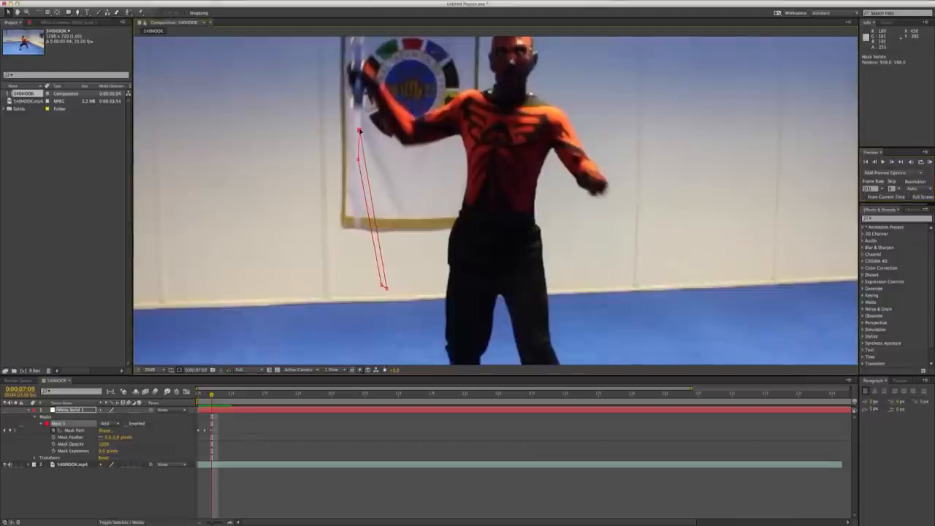
drag(359, 132, 360, 111)
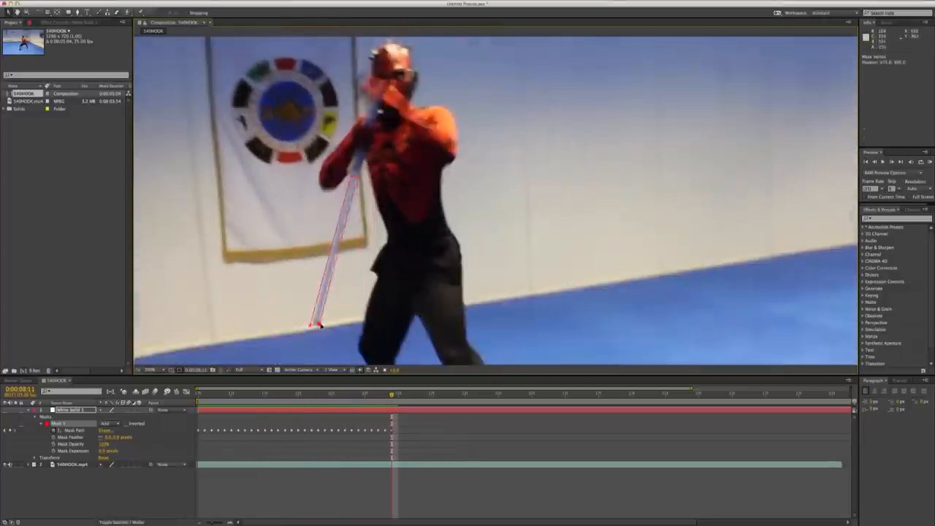
click(497, 393)
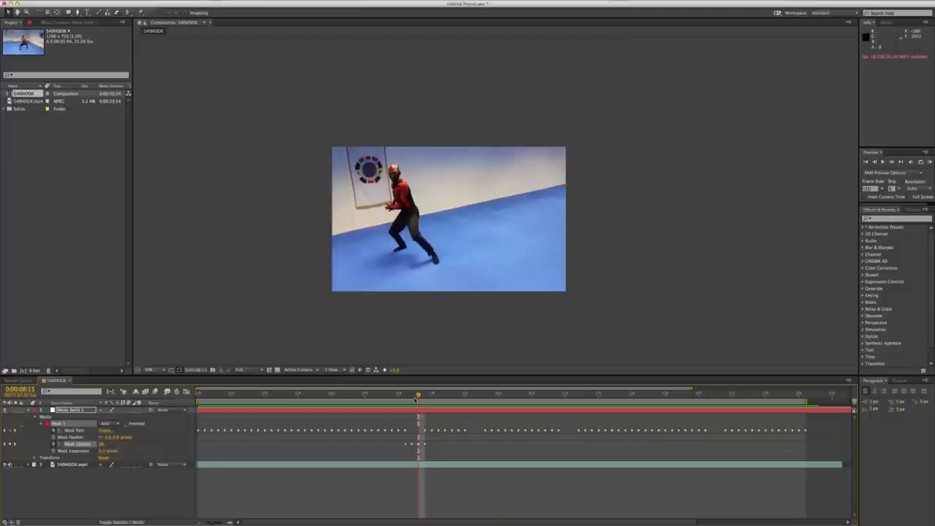
- Adjust the second mask path keyframe to follow the staff's other end
click(465, 393)
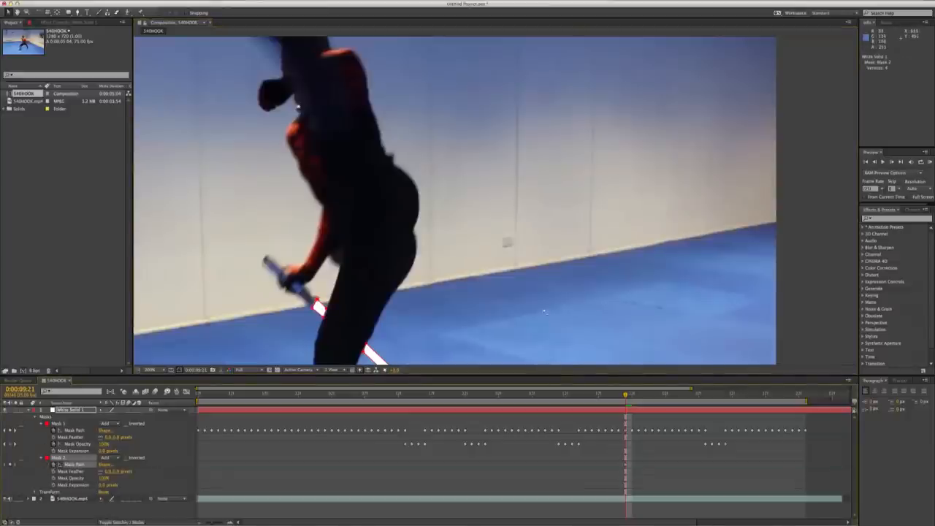
- Add another solid layer as a black background behind the white staff streak
click(140, 6)
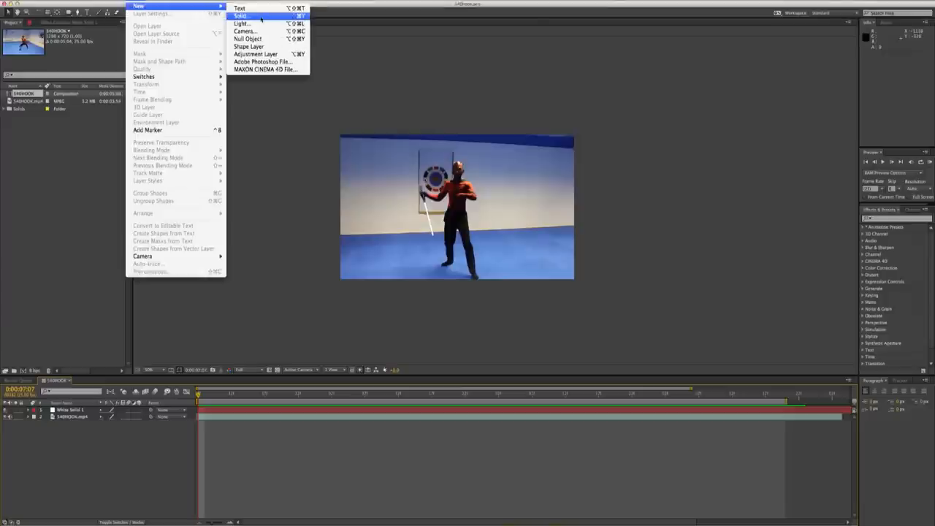
click(241, 15)
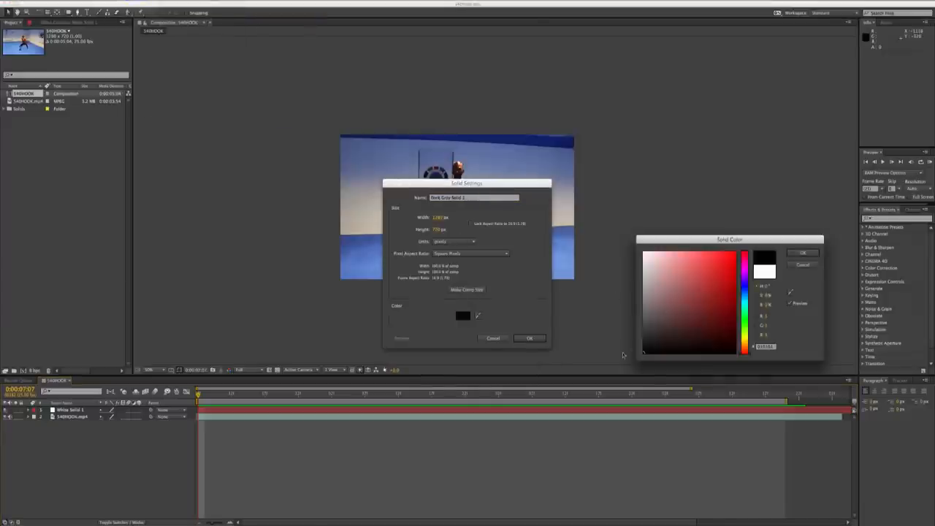
click(802, 253)
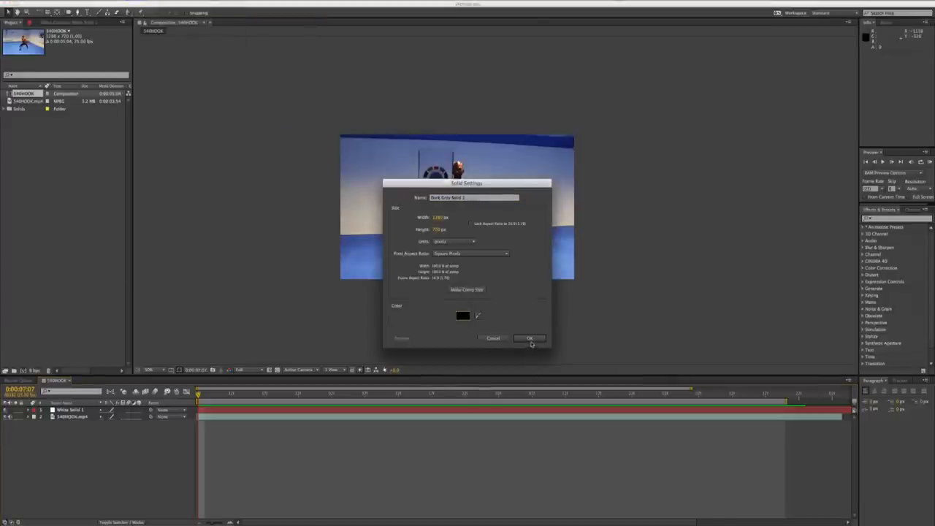
click(528, 339)
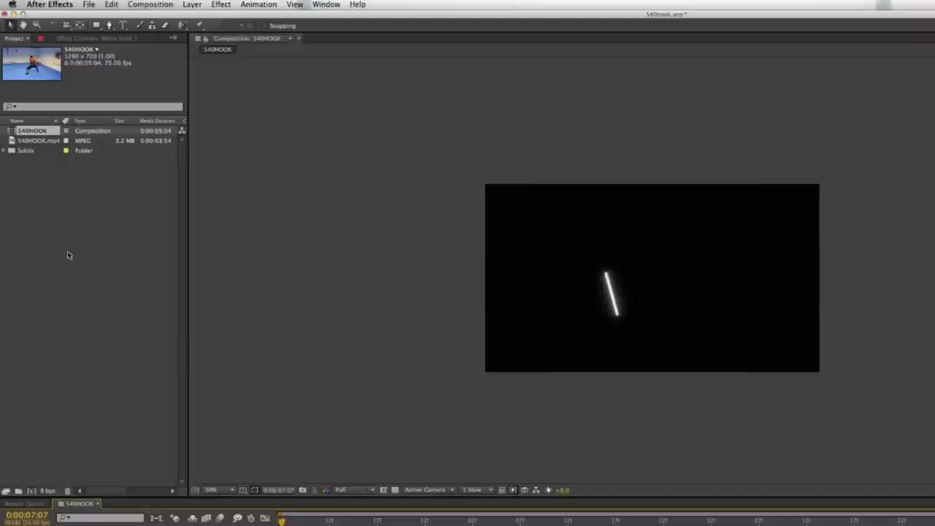
- Make a new composition from the martial arts footage and choose its frame rate
right_click(38, 140)
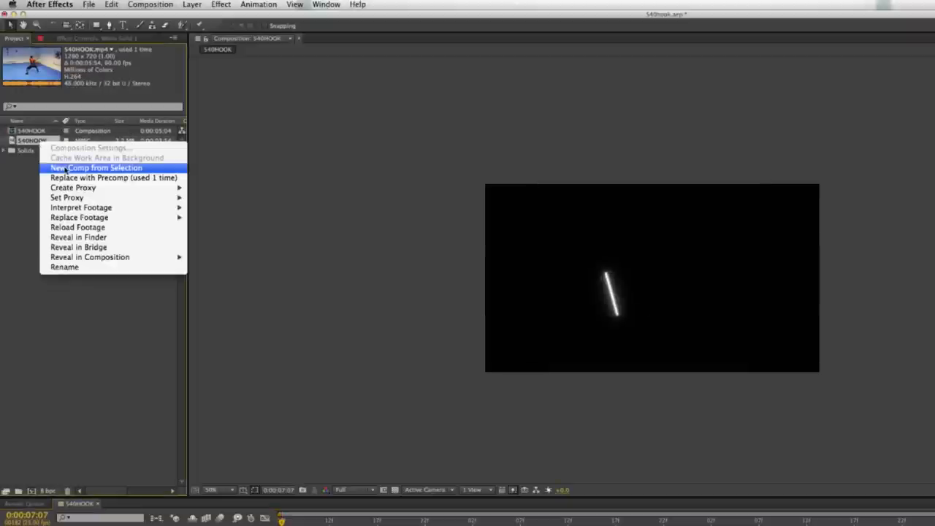
click(97, 166)
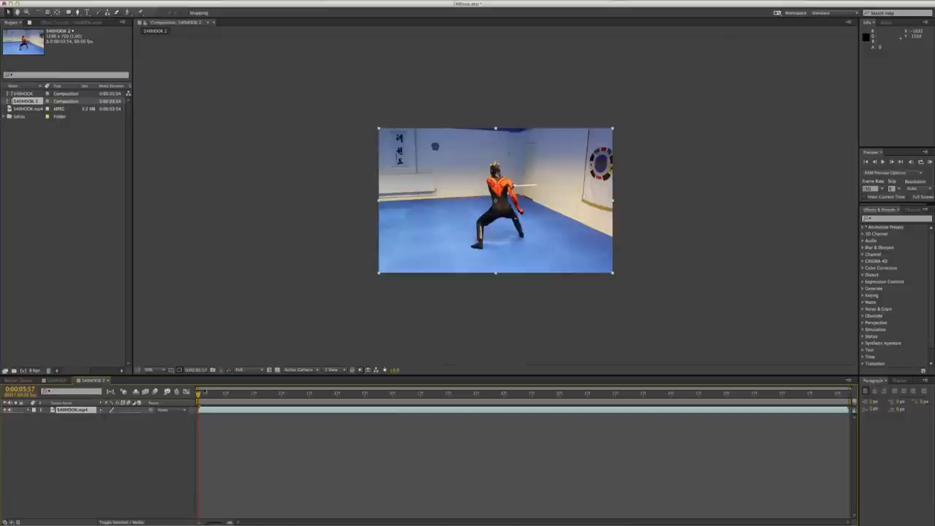
right_click(29, 100)
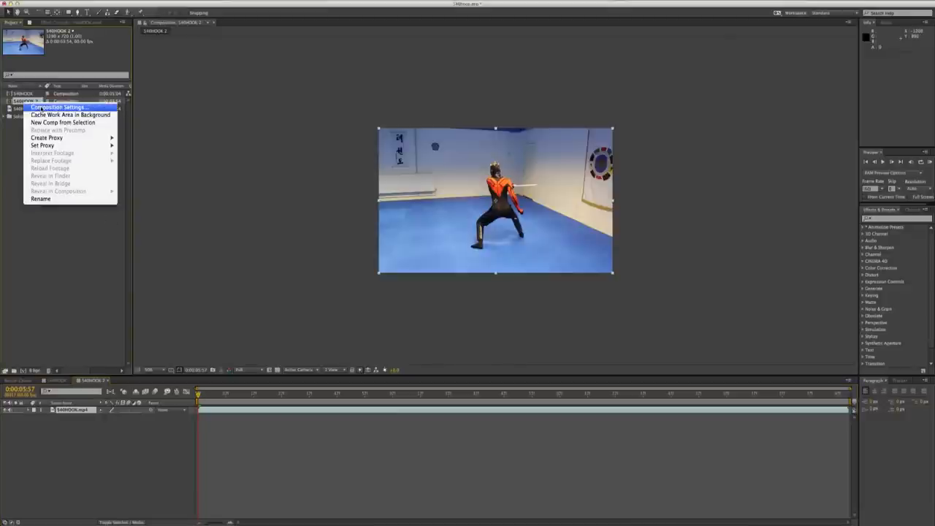
click(60, 108)
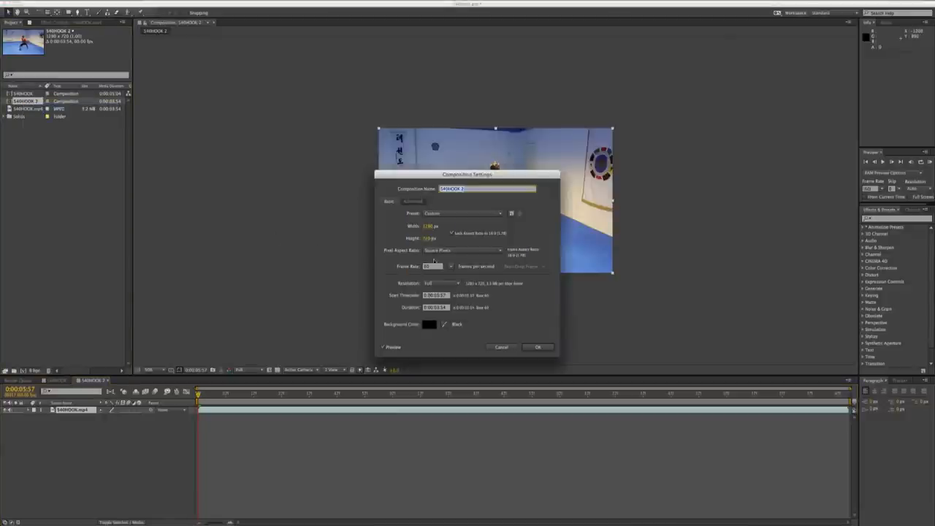
click(450, 266)
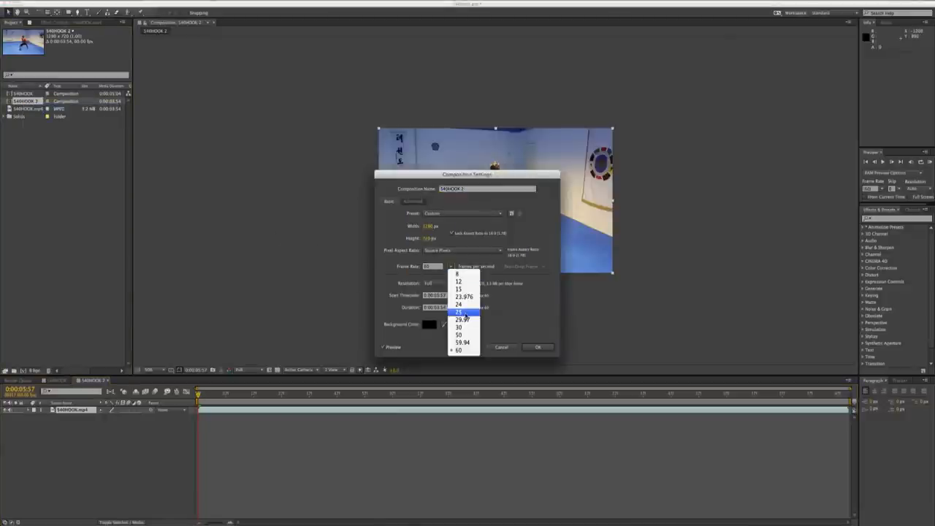
click(537, 346)
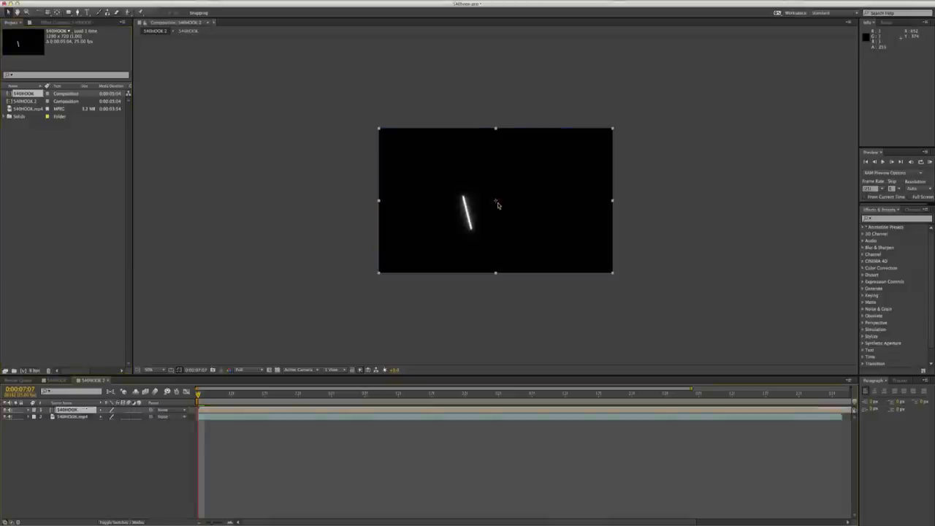
- Set the blade layer's blending mode to Screen so its black background disappears
right_click(65, 409)
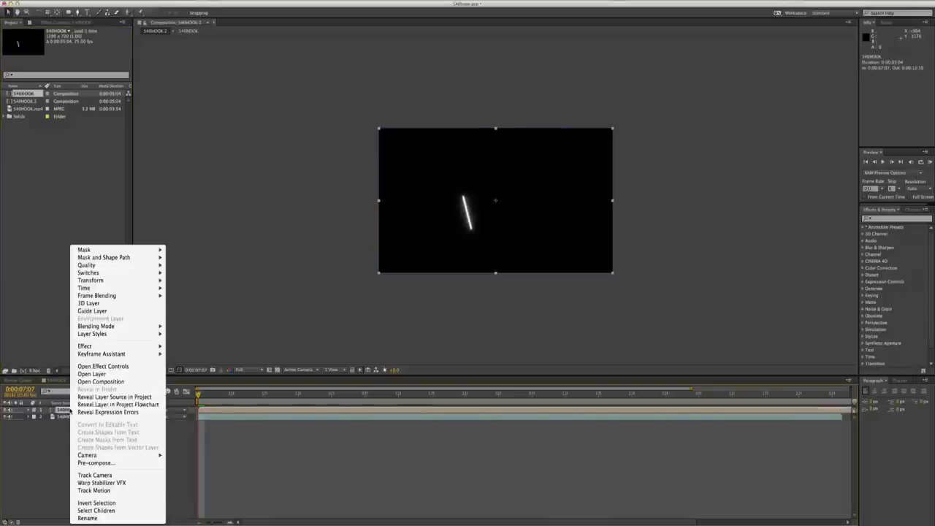
click(96, 326)
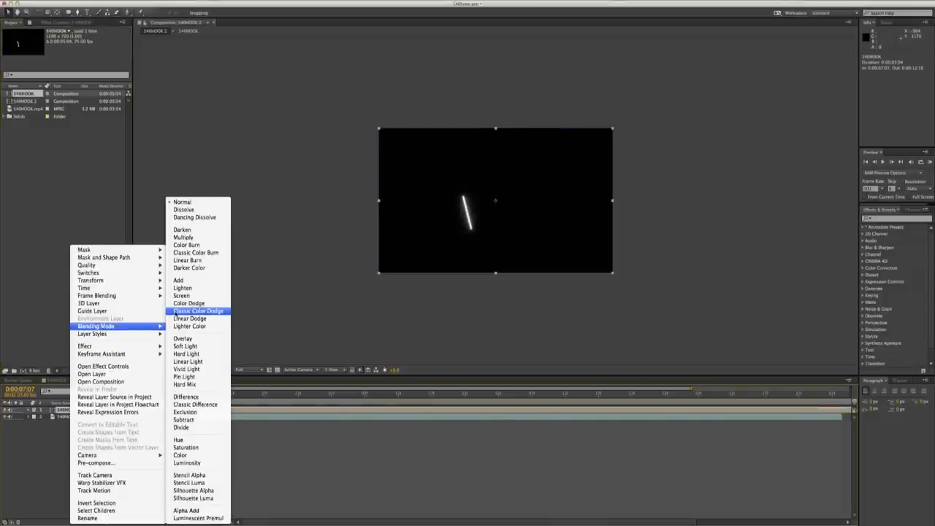
click(199, 310)
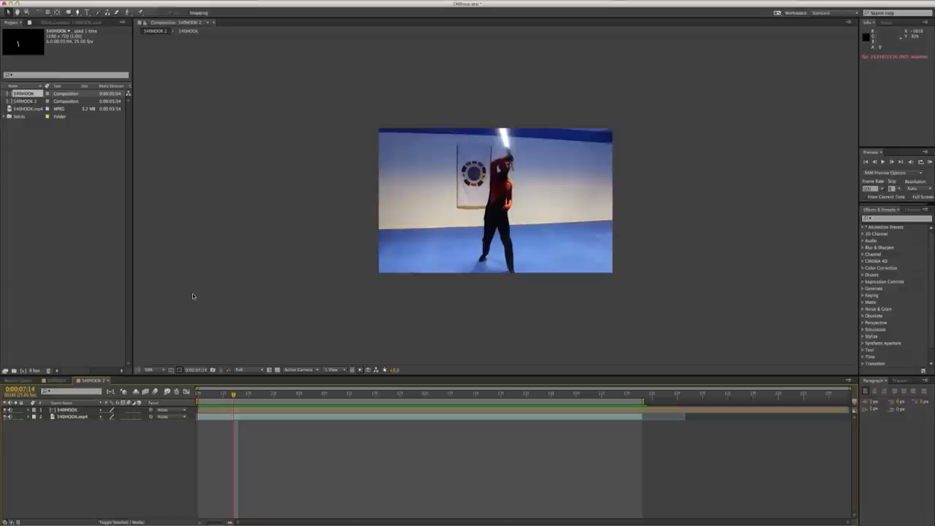
- Apply a Color Balance effect to the blade layer to tint it red
drag(234, 394, 199, 394)
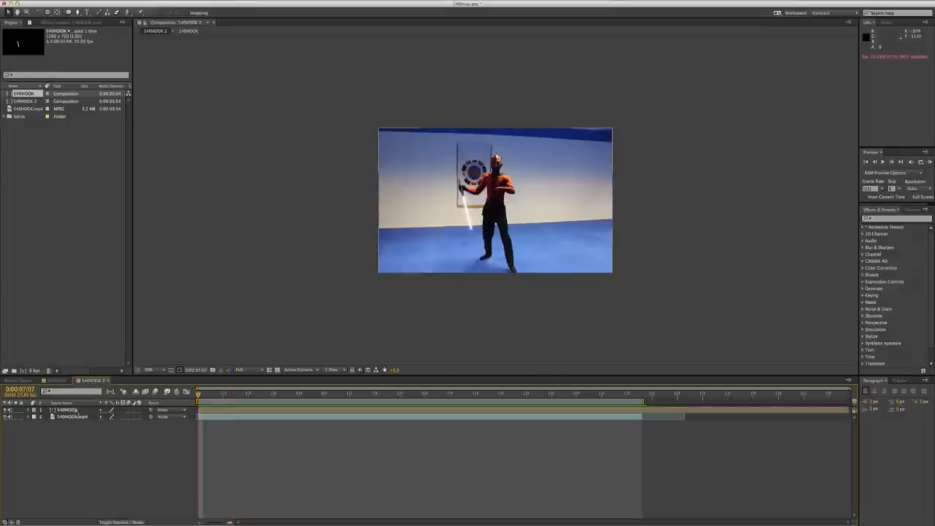
click(70, 409)
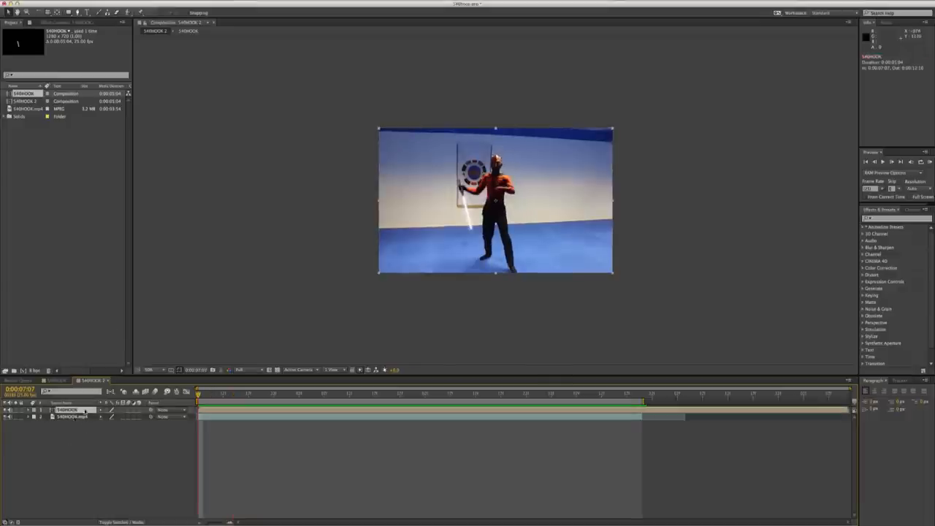
click(193, 6)
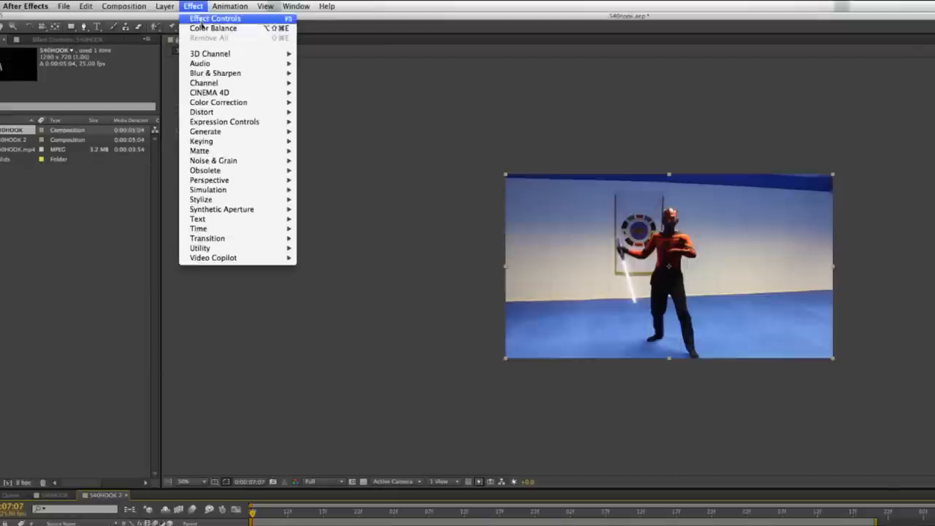
mouse_move(217, 102)
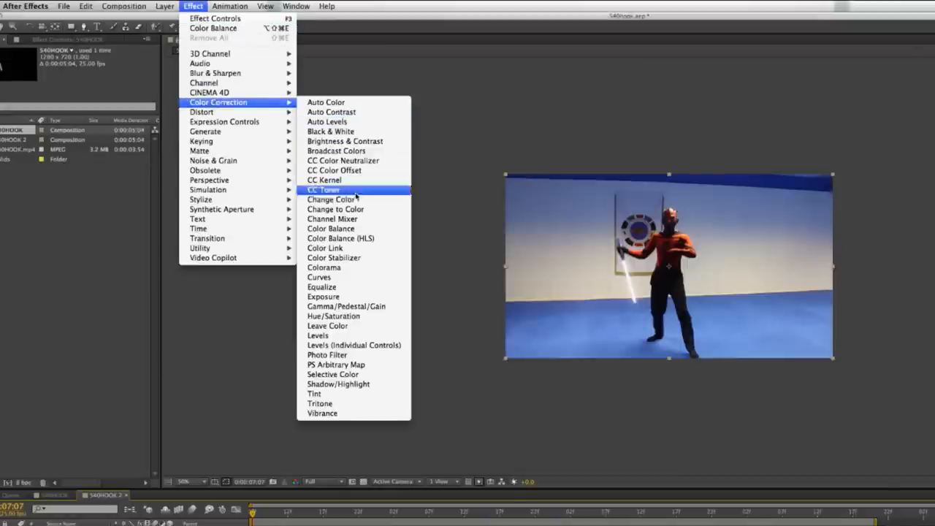
click(330, 228)
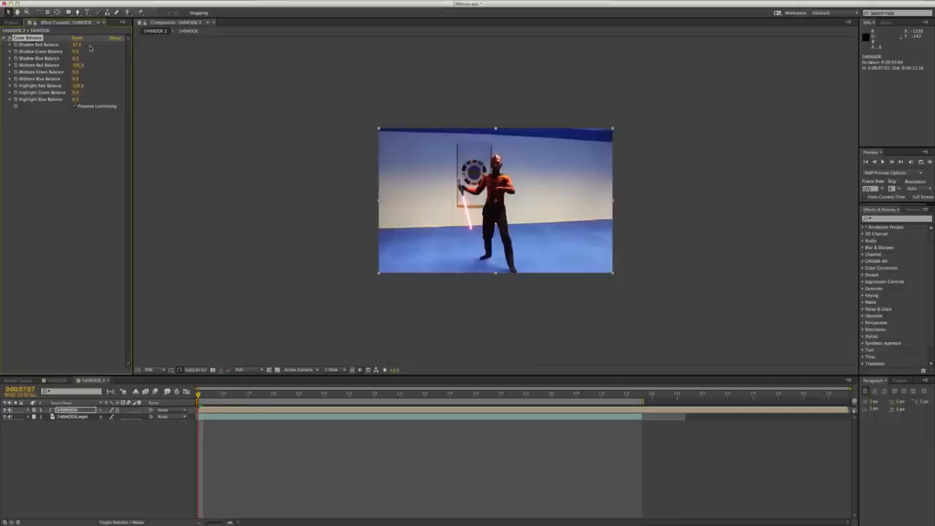
mouse_move(135, 153)
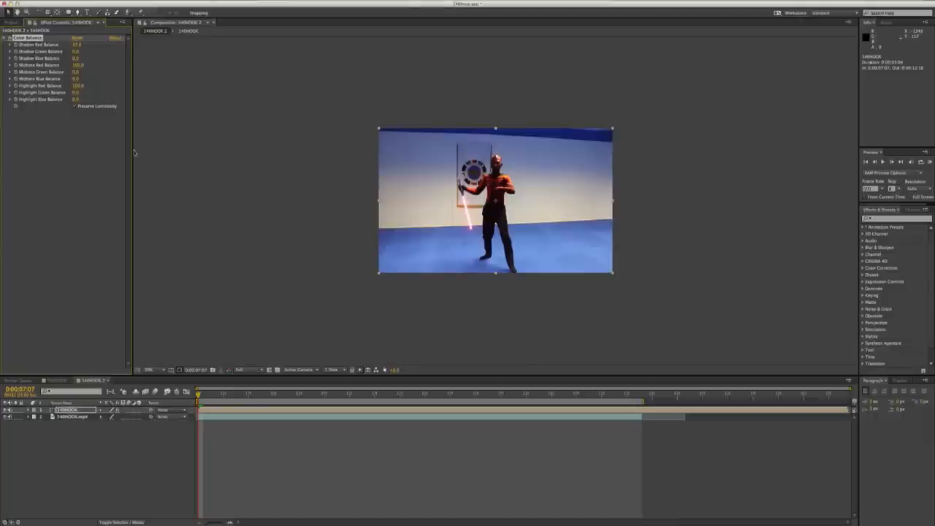